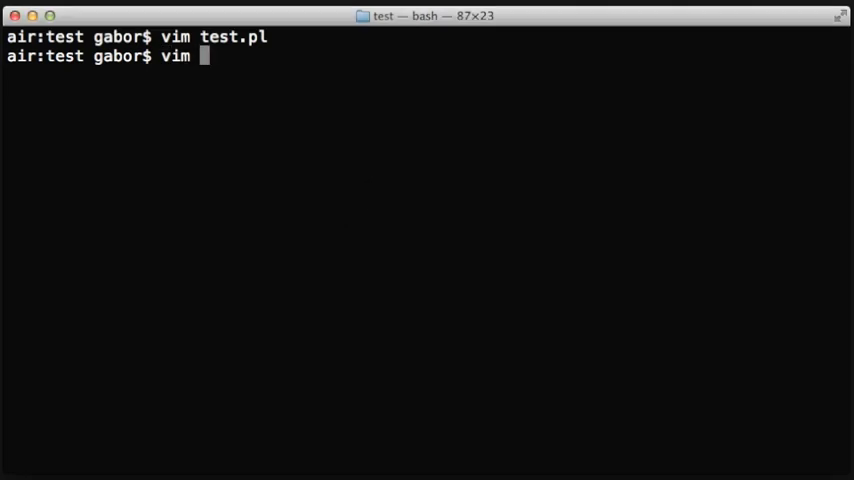
Run perl test.pl: 1+1 and 2+2 pass, 2+2+2 fails; begin a new vim command
{"action": "key", "text": "Return"}
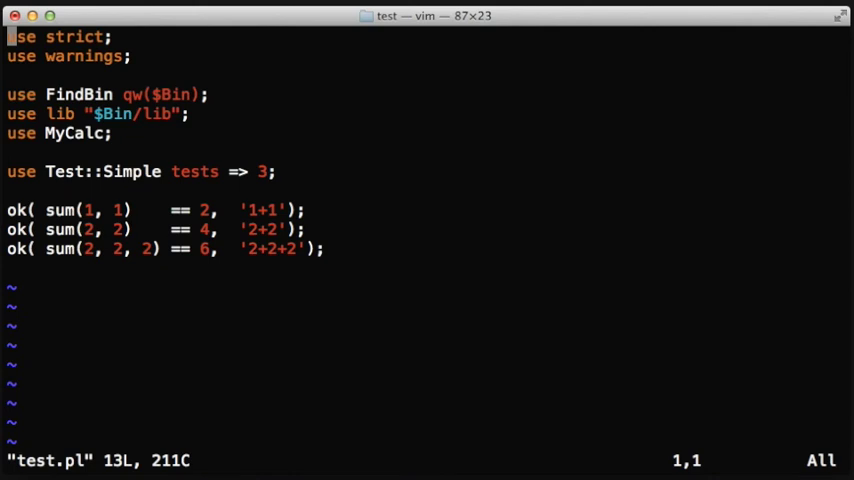
{"action": "mouse_move", "coordinate": [154, 192]}
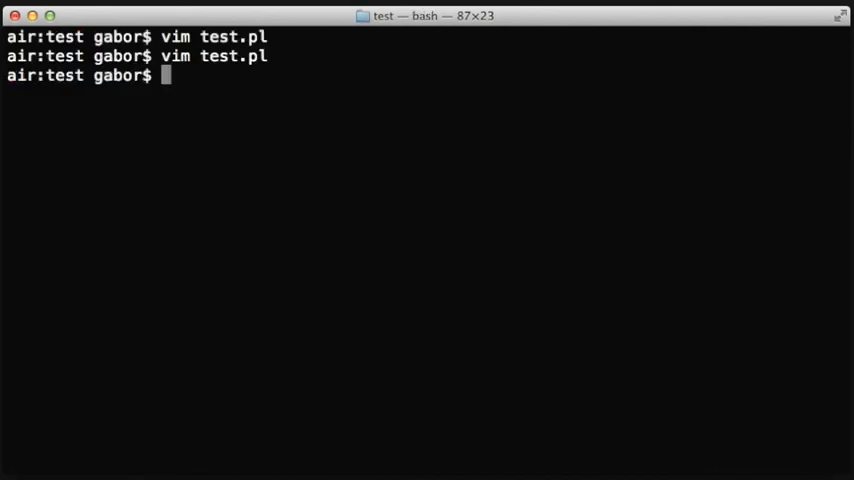
{"action": "type", "text": "perl test.pl"}
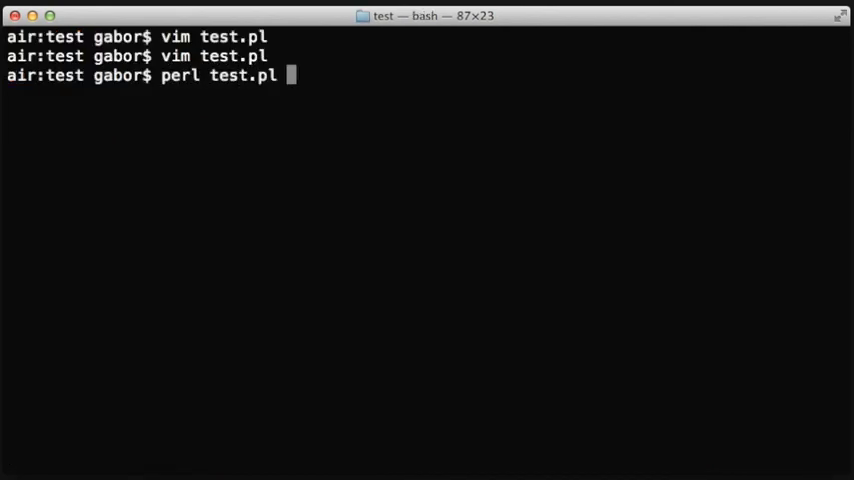
{"action": "key", "text": "Return"}
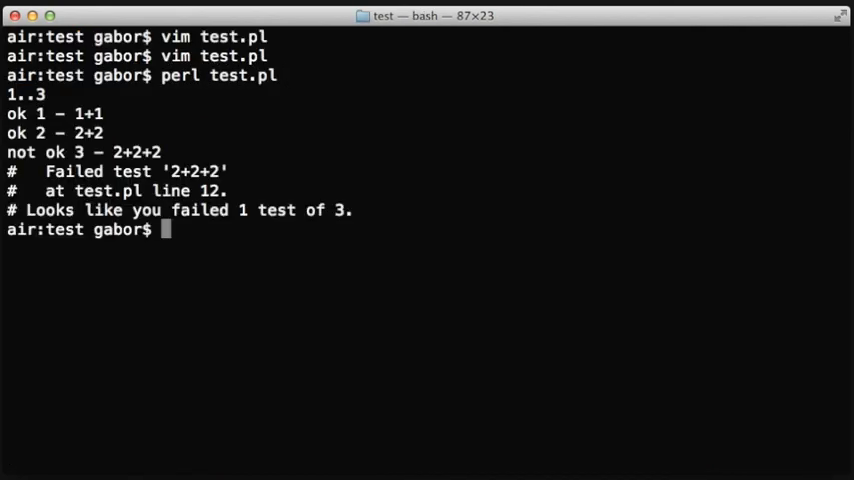
{"action": "type", "text": "vim"}
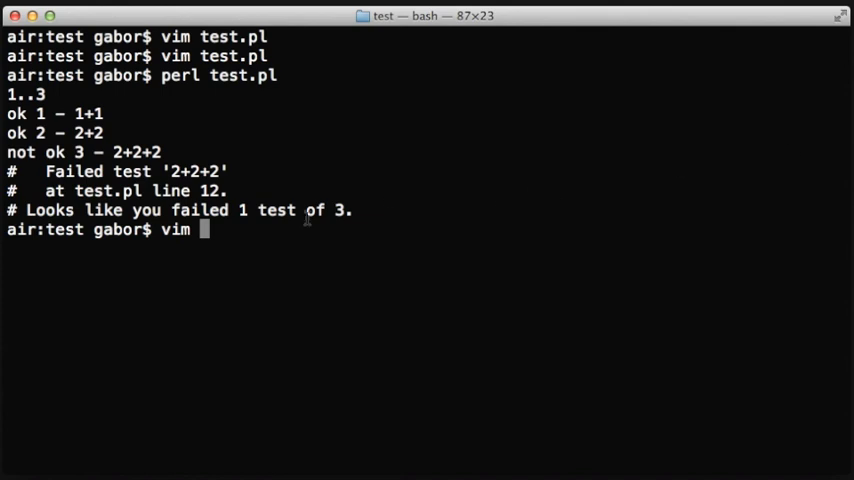
In test.pl, replace Test::Simple with Test::More via a /Sim search
{"action": "type", "text": "perl test.pl"}
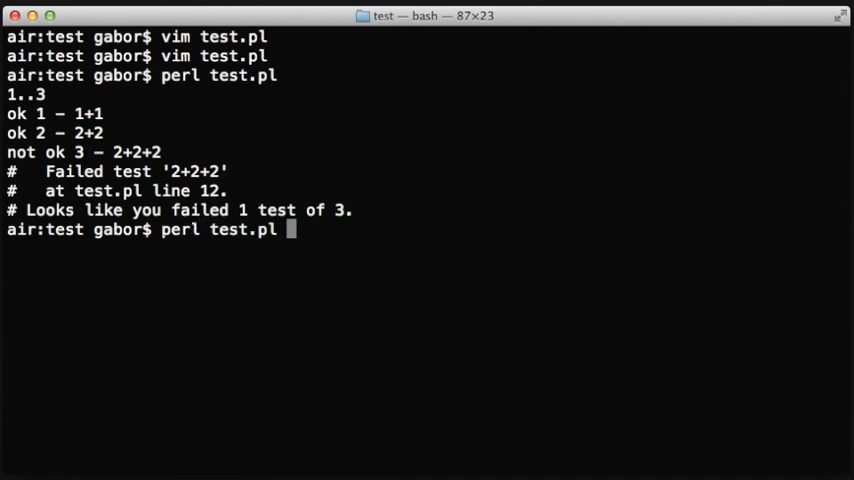
{"action": "type", "text": "vim test.pl"}
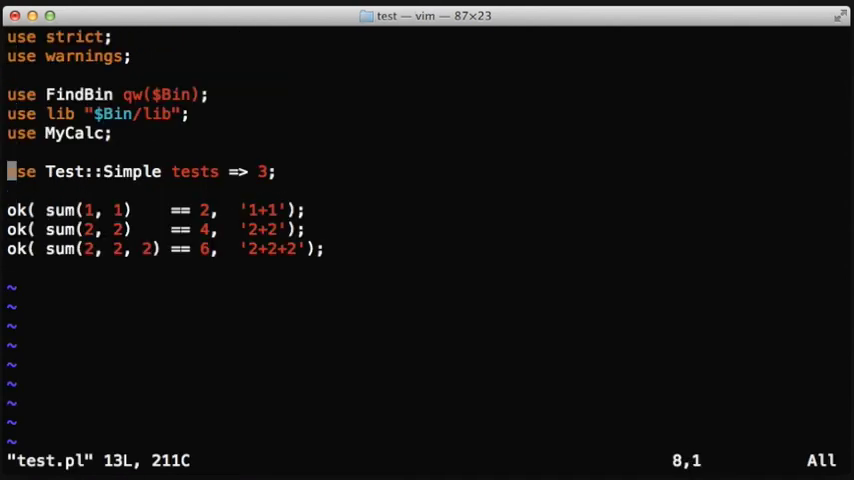
{"action": "type", "text": "/Sim"}
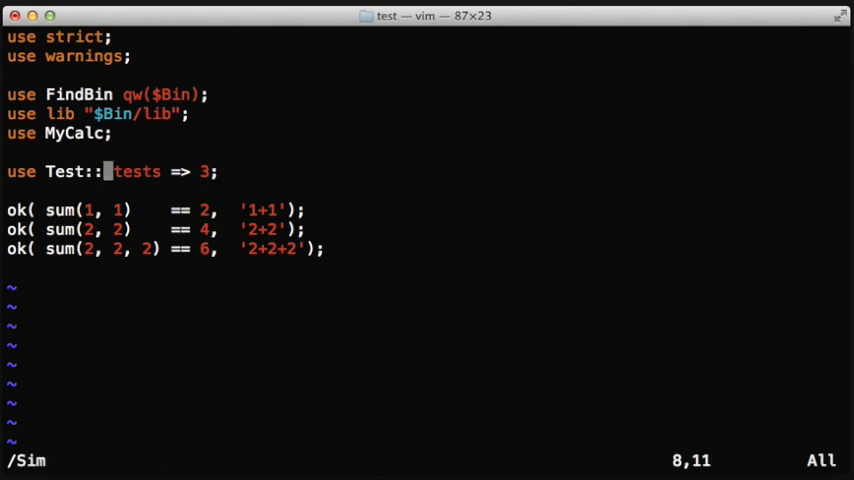
{"action": "type", "text": "More"}
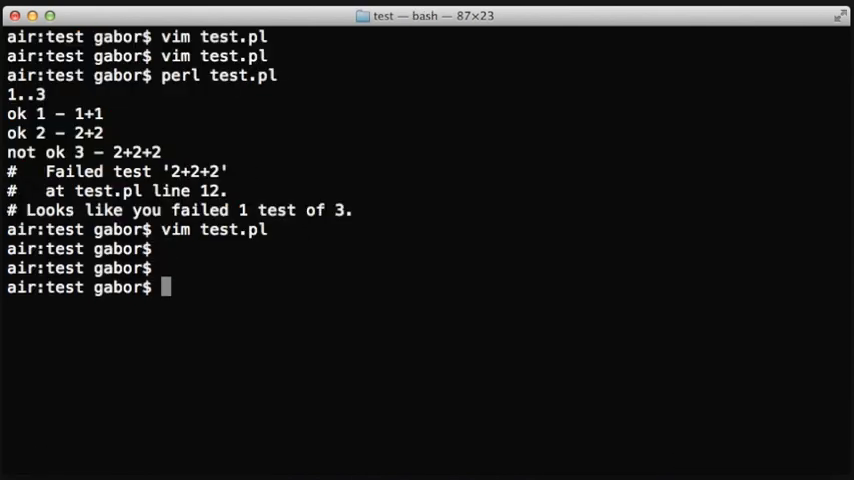
Rerun perl test.pl to get diagnostics for 2+2+2: got 4, expected 6
{"action": "type", "text": "perl test.pl"}
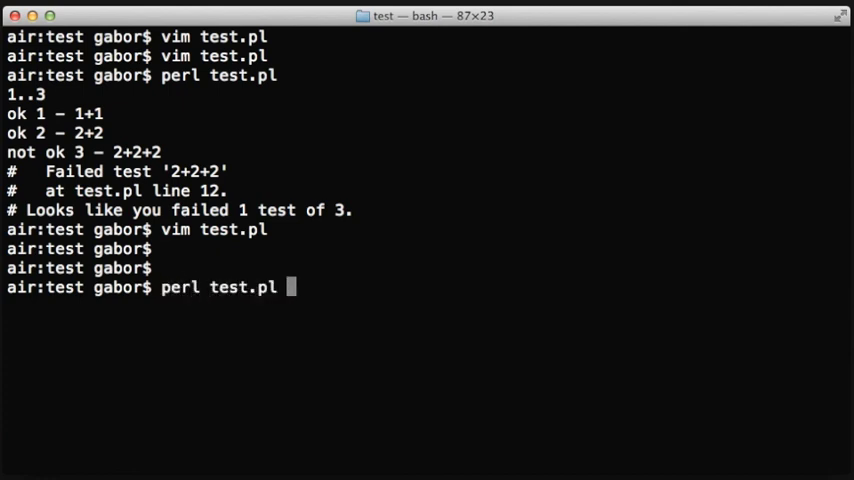
{"action": "key", "text": "Return"}
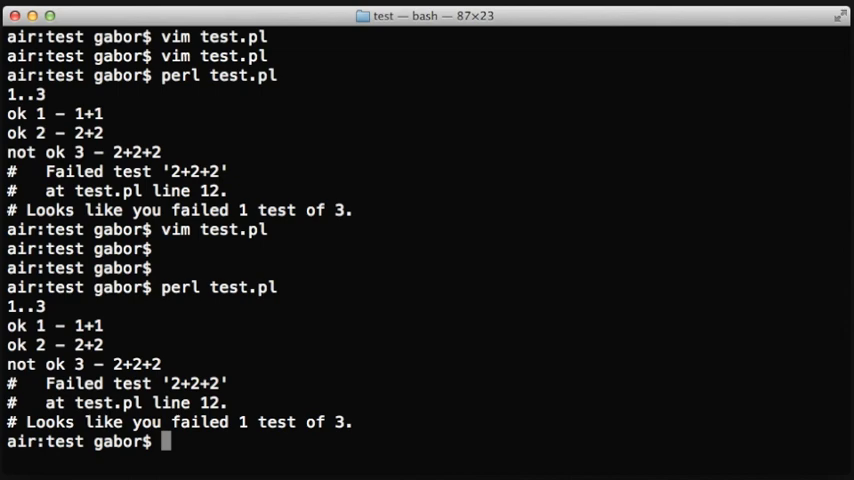
{"action": "type", "text": "vim test.pl"}
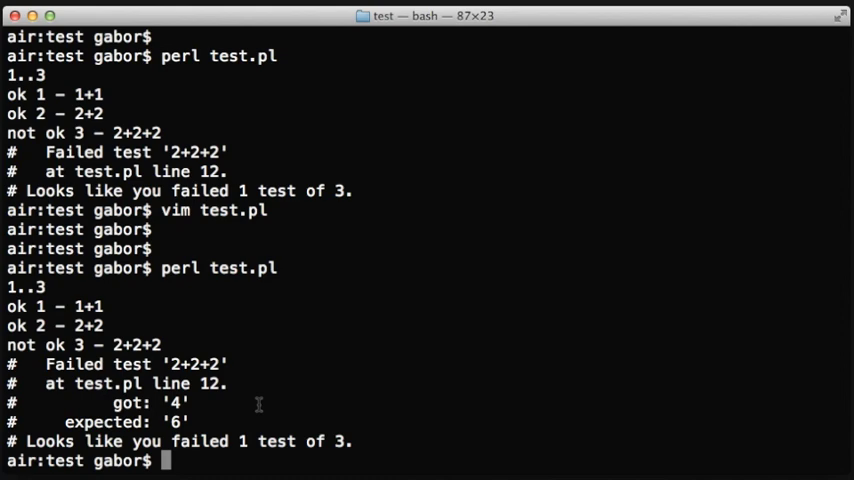
Comment out the three is() lines with # and set the plan to tests => 2
{"action": "type", "text": "vim test.pl"}
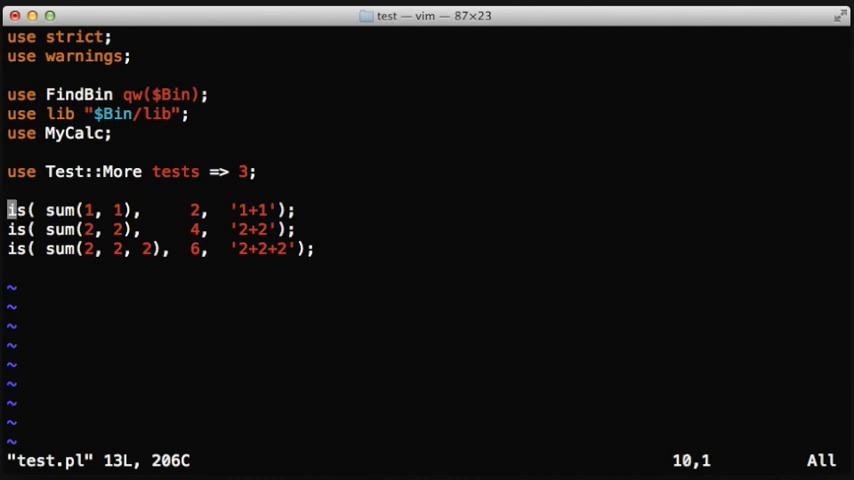
{"action": "key", "text": "j"}
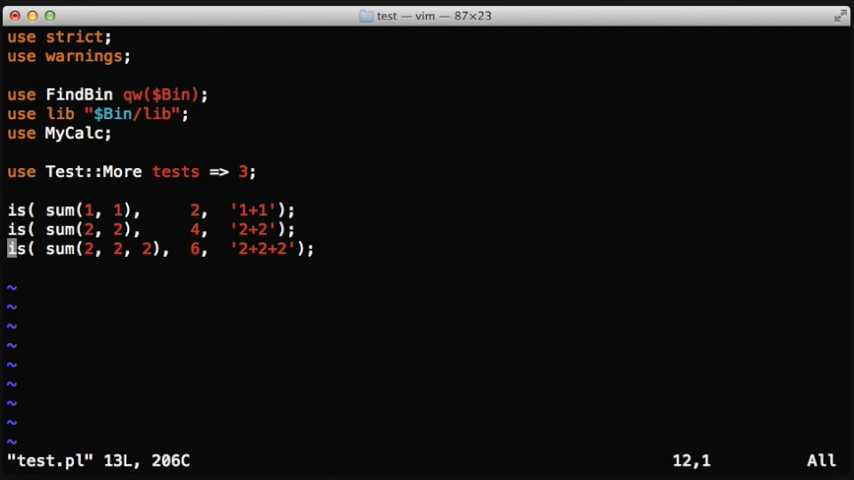
{"action": "type", "text": "#"}
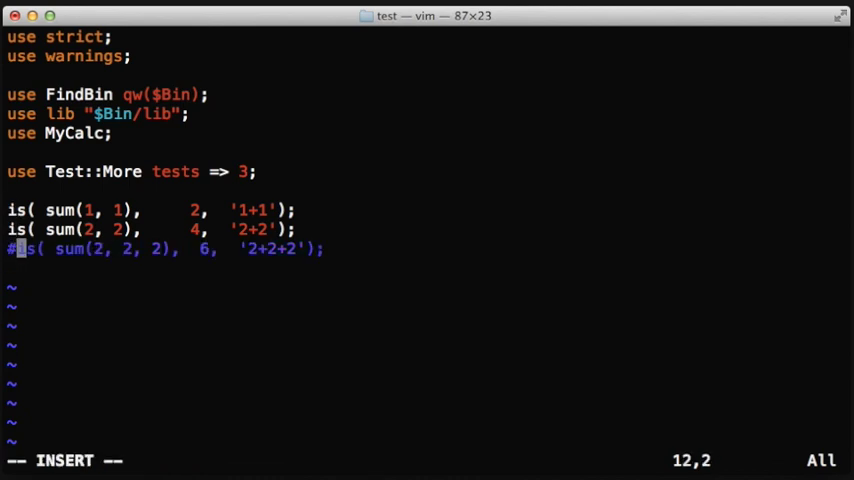
{"action": "key", "text": "Up"}
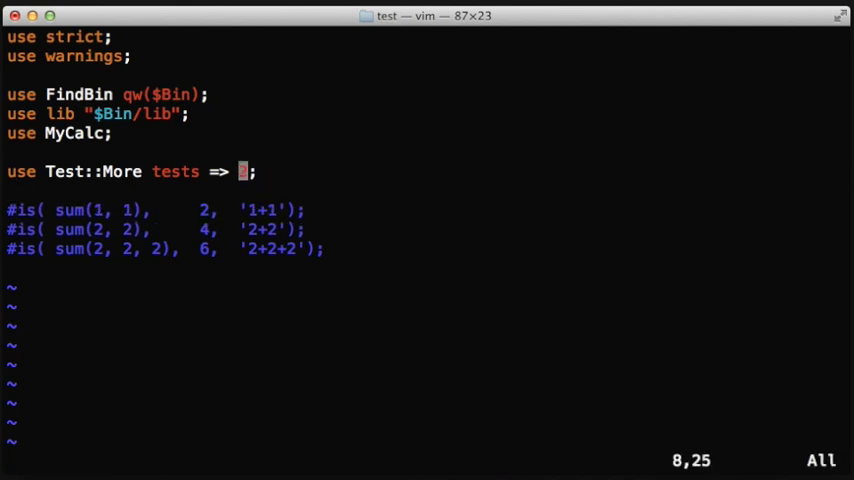
{"action": "type", "text": "my $x;"}
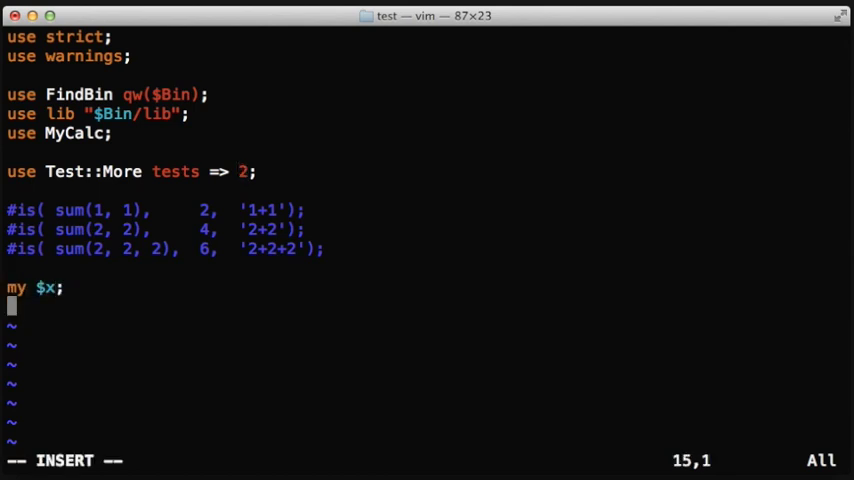
Add two isnt $x, undef checks around assigning $x = 1
{"action": "type", "text": "isnt"}
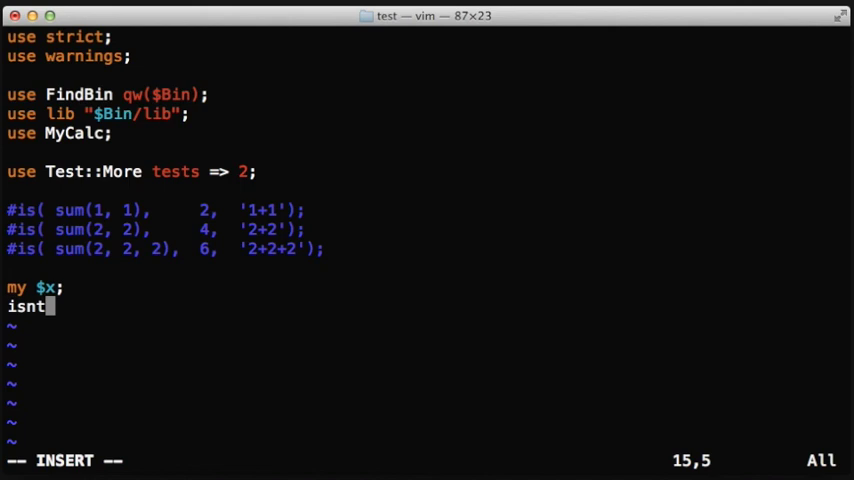
{"action": "type", "text": "$x, undef;"}
{"action": "type", "text": "$x = 1;"}
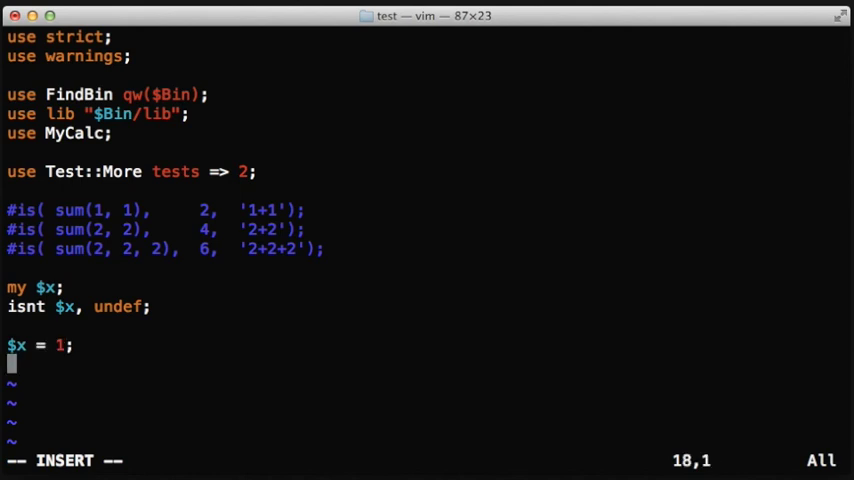
{"action": "type", "text": "isnt"}
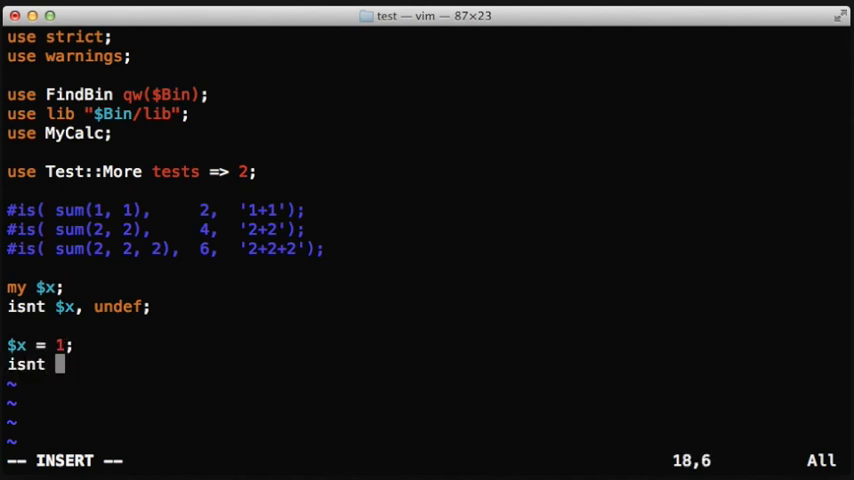
{"action": "type", "text": "$x, undef"}
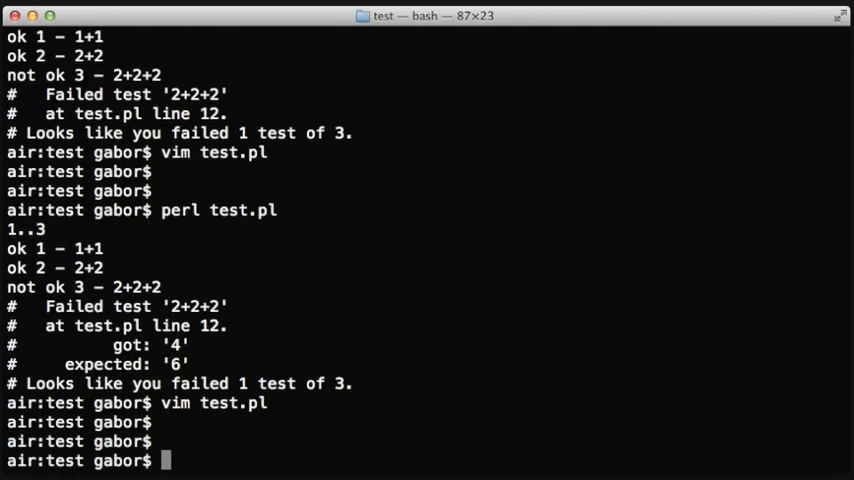
Run perl test.pl: first isnt check fails with got undef, second passes; reopen test.pl in vim
{"action": "type", "text": "perl te"}
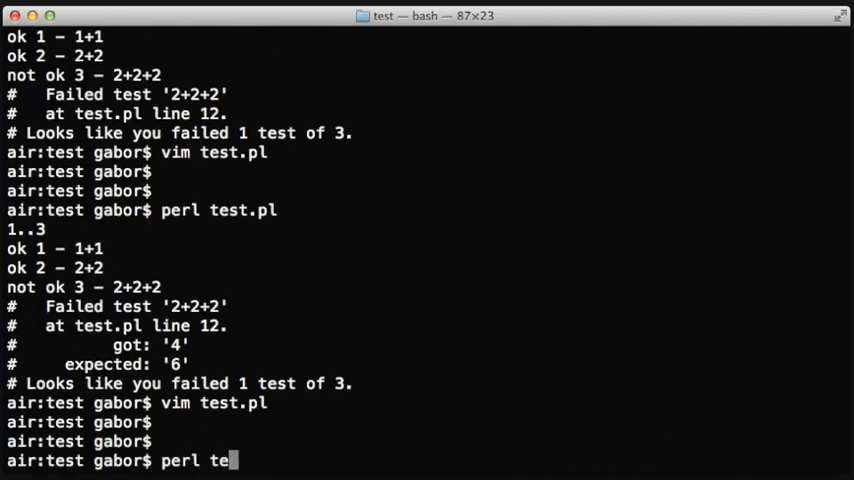
{"action": "key", "text": "Return"}
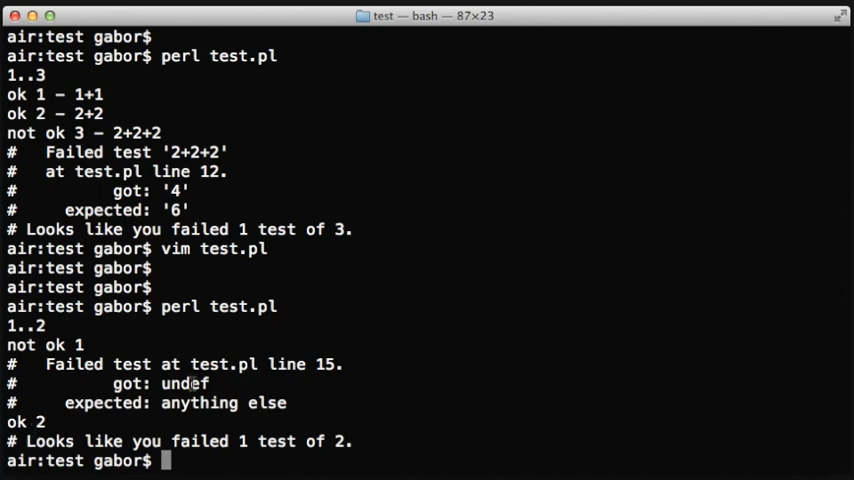
{"action": "type", "text": "vim test.pl"}
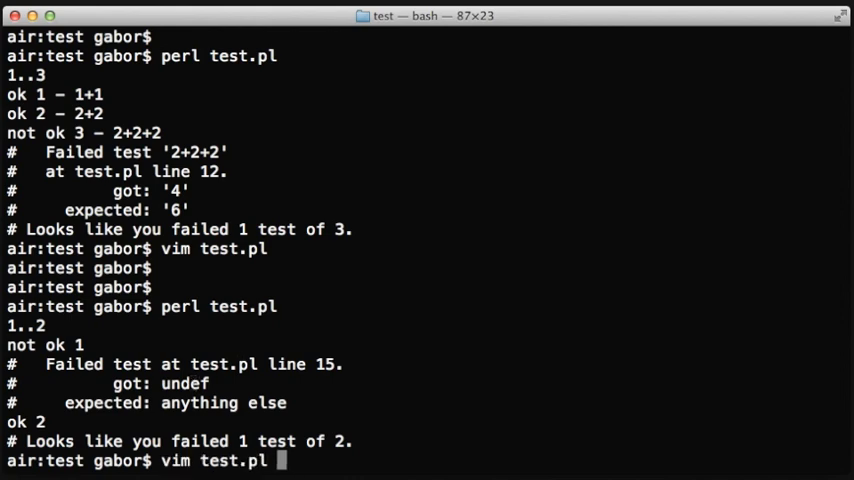
{"action": "key", "text": "Return"}
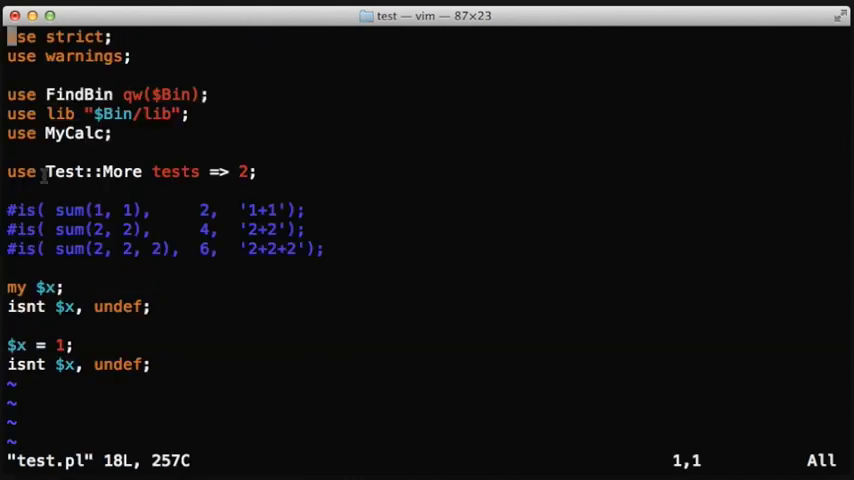